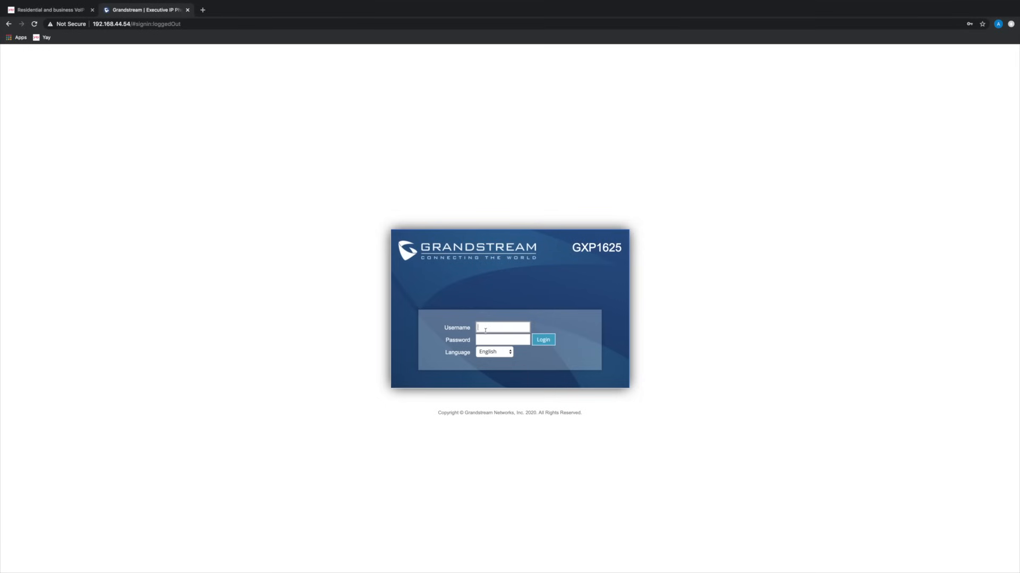
Sign in to the phone's web interface as admin to reach the Account Status page.
{"action": "type", "text": "admin"}
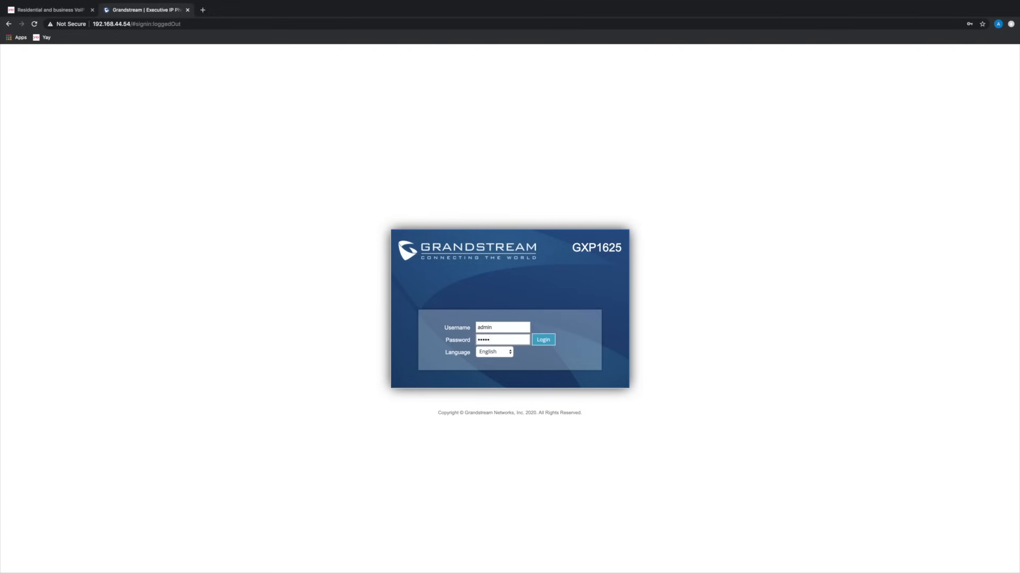
{"action": "left_click", "coordinate": [543, 340]}
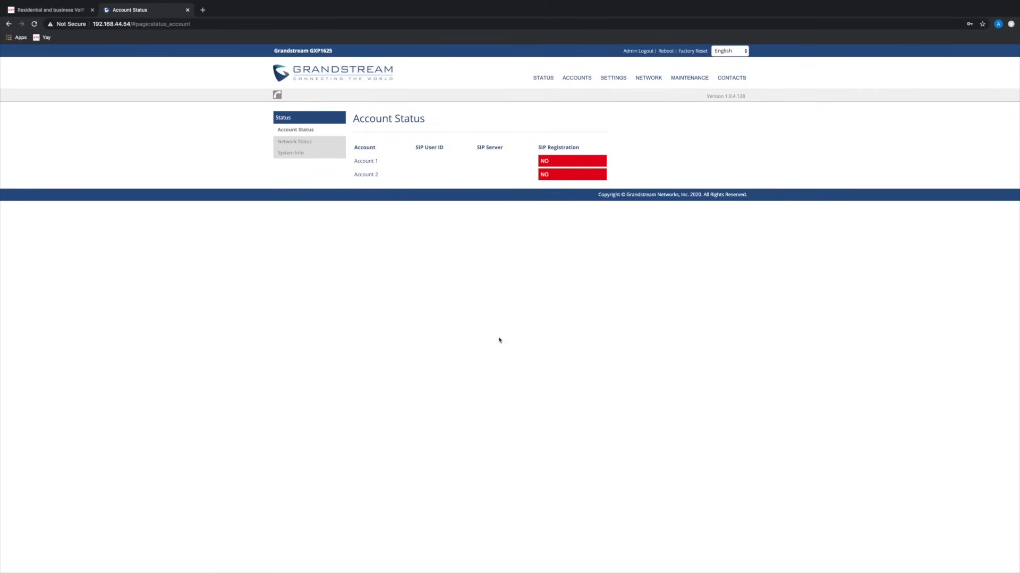
{"action": "mouse_move", "coordinate": [464, 296]}
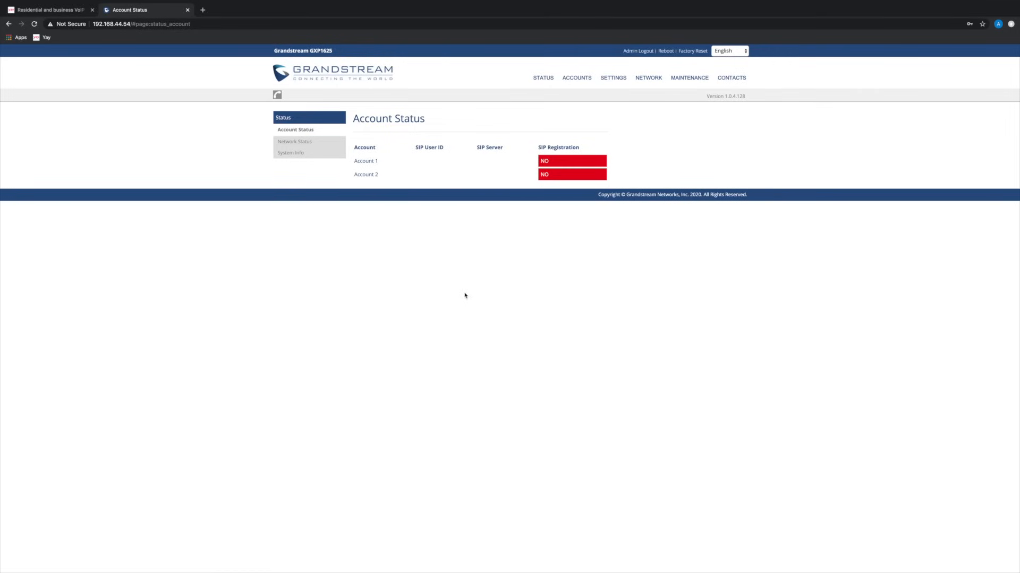
{"action": "mouse_move", "coordinate": [575, 88]}
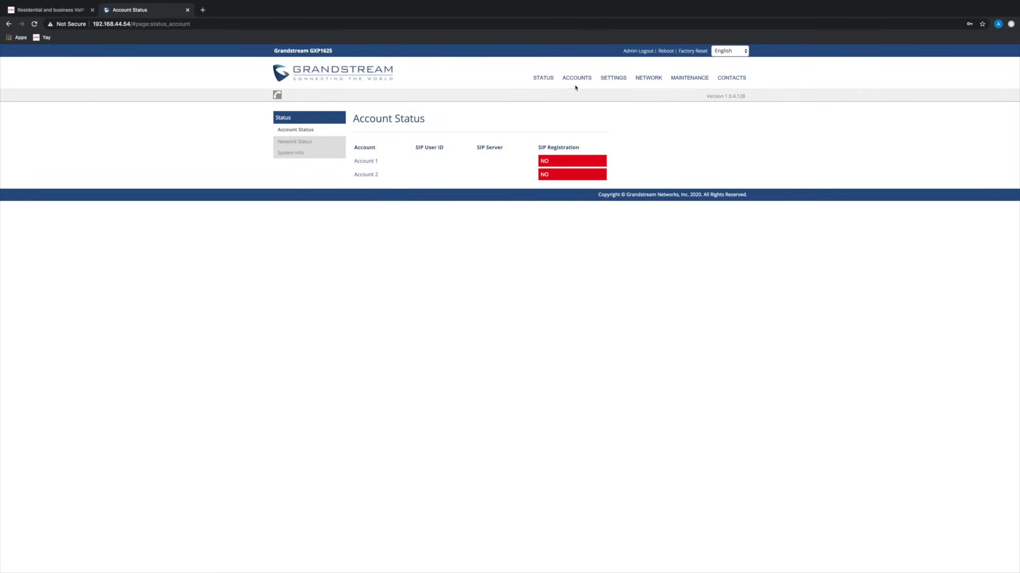
Reach Account 1 General Settings via ACCOUNTS, then bring up Yay.com's SIP user list.
{"action": "left_click", "coordinate": [576, 77]}
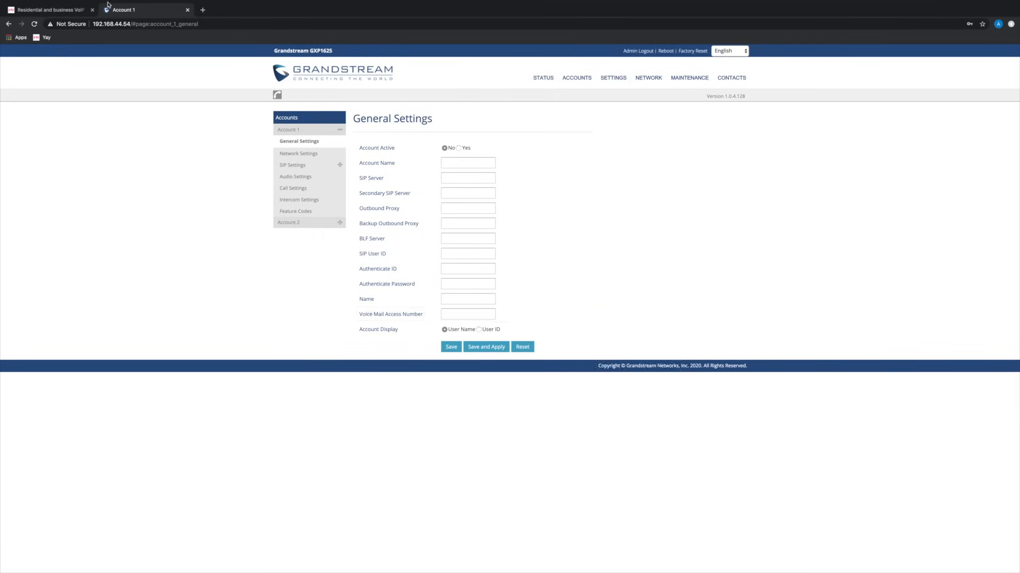
{"action": "left_click", "coordinate": [45, 10]}
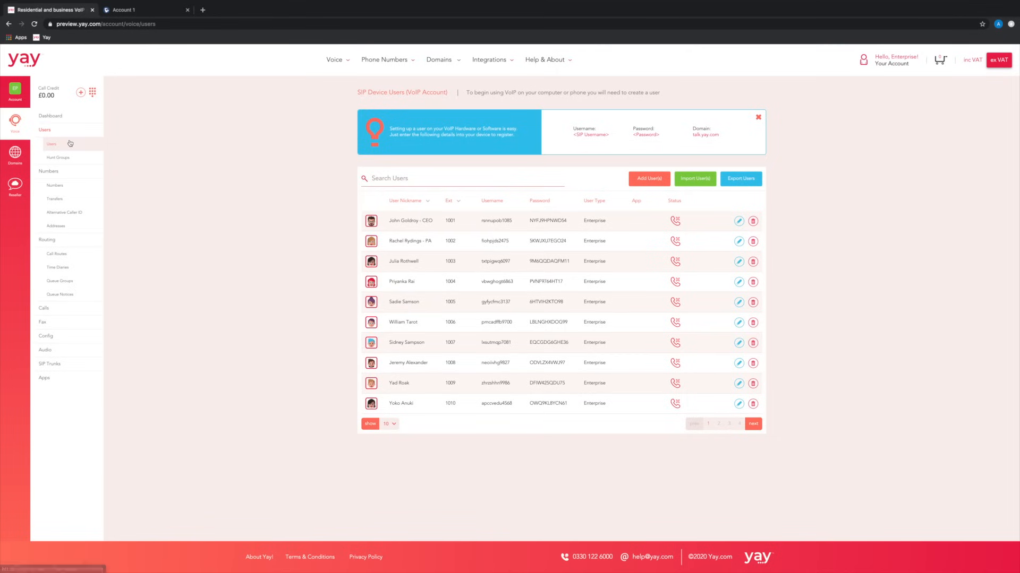
{"action": "mouse_move", "coordinate": [536, 228]}
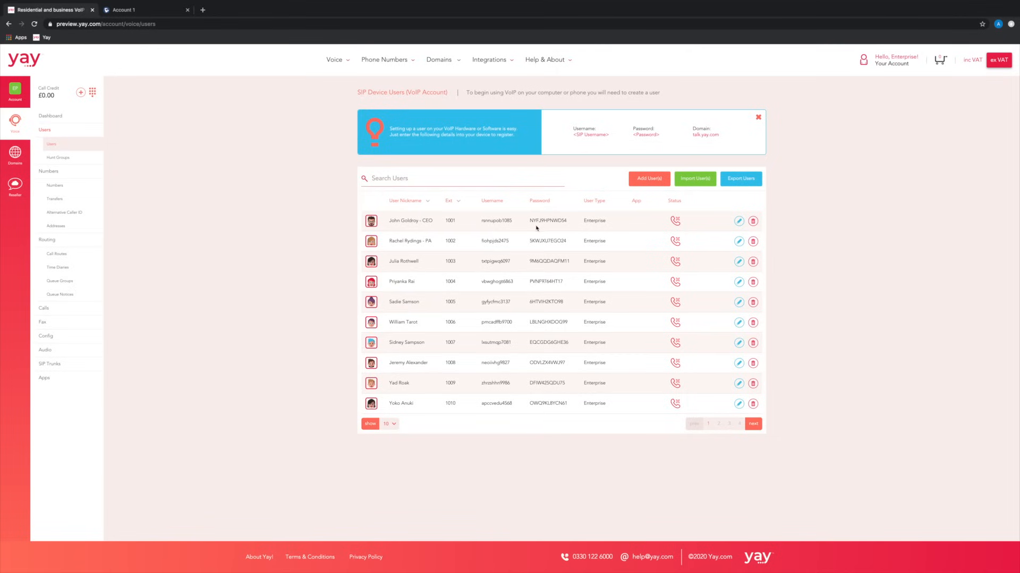
{"action": "mouse_move", "coordinate": [580, 289]}
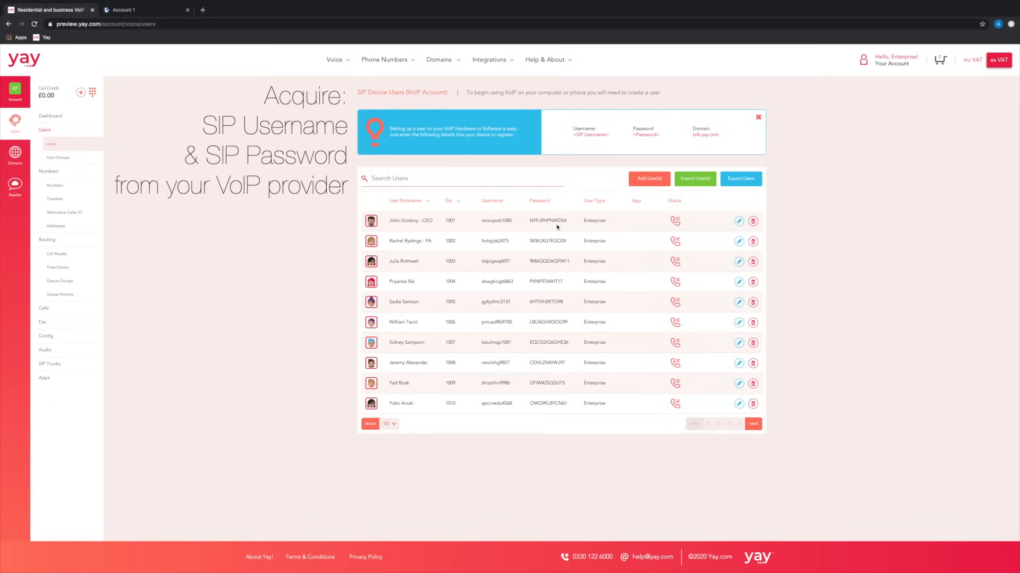
{"action": "mouse_move", "coordinate": [499, 221]}
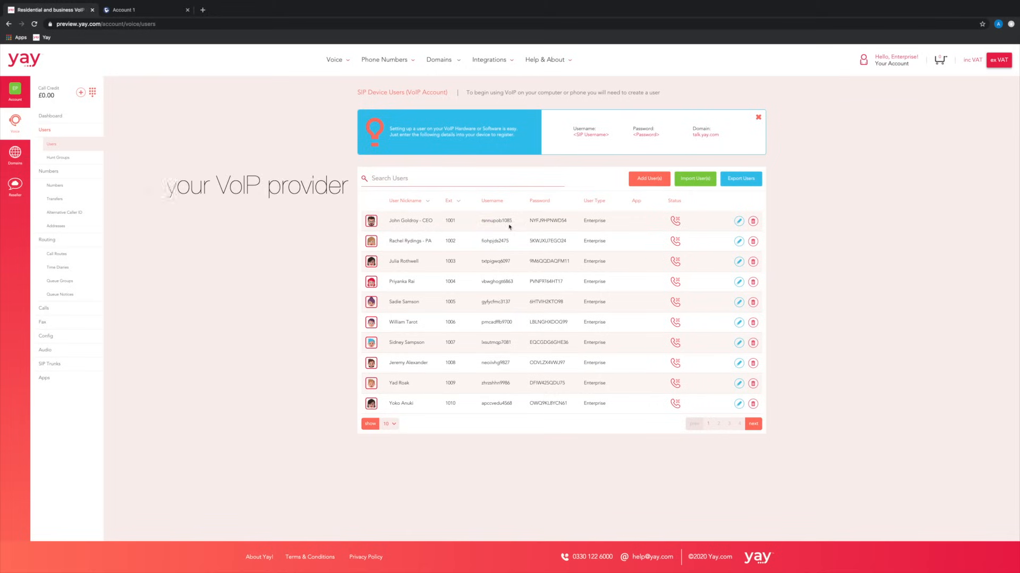
Select the CEO user's SIP username in Yay.com for copying to the phone.
{"action": "double_click", "coordinate": [495, 220]}
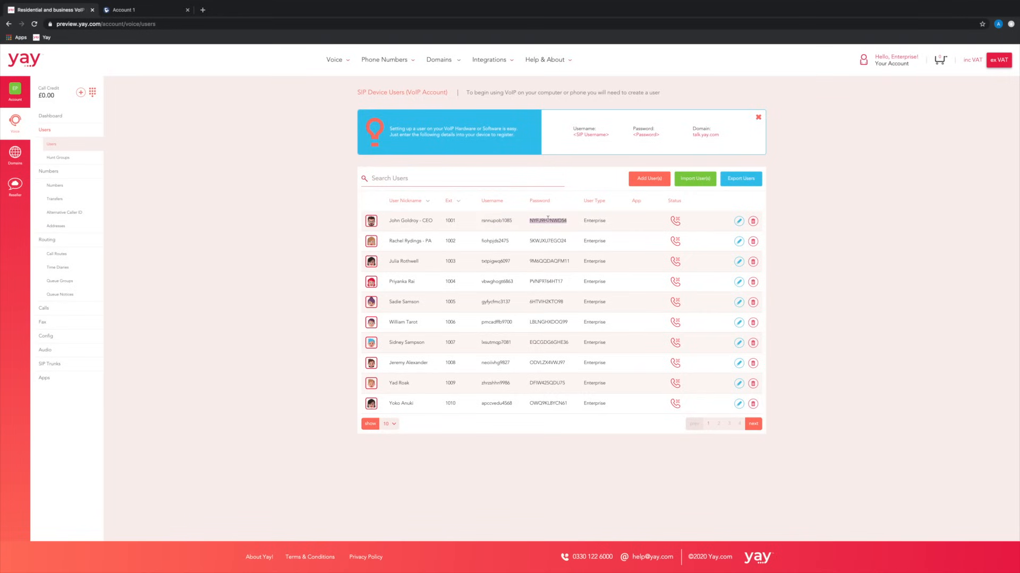
{"action": "mouse_move", "coordinate": [139, 19]}
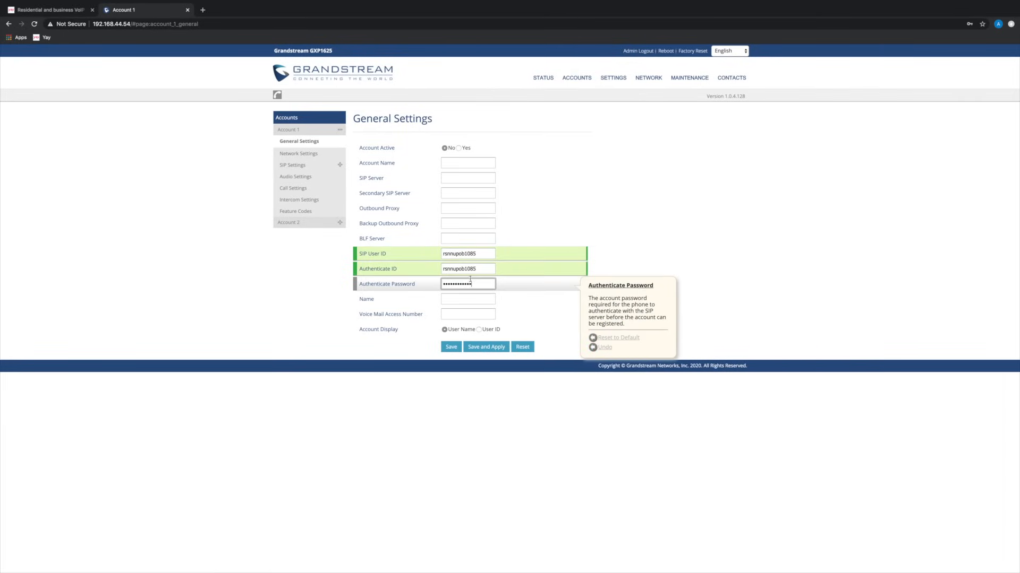
Enter SIP server talk.yay and name the account and caller ID 'CEO Deskphone'.
{"action": "left_click", "coordinate": [468, 178]}
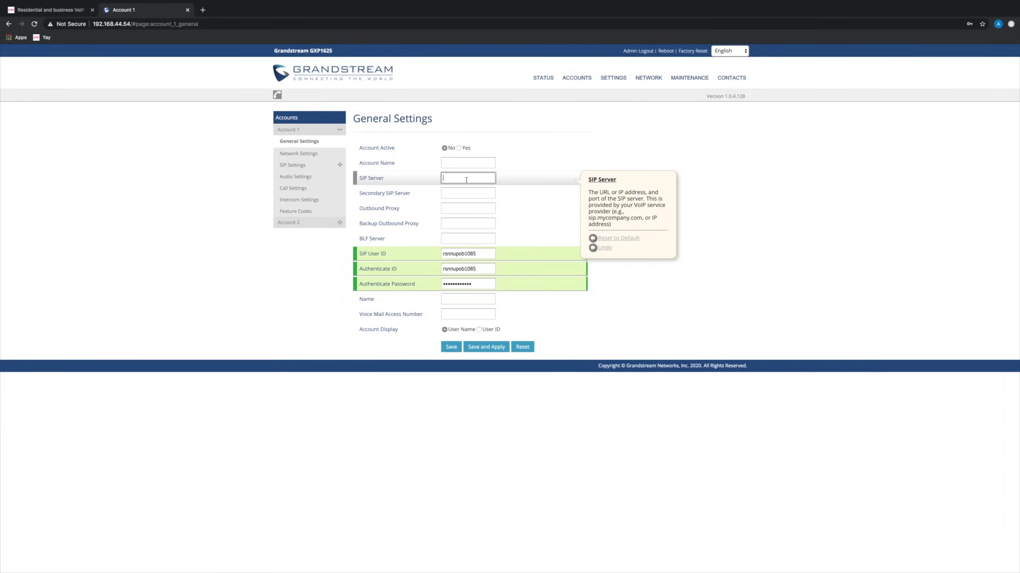
{"action": "type", "text": "talk.yay"}
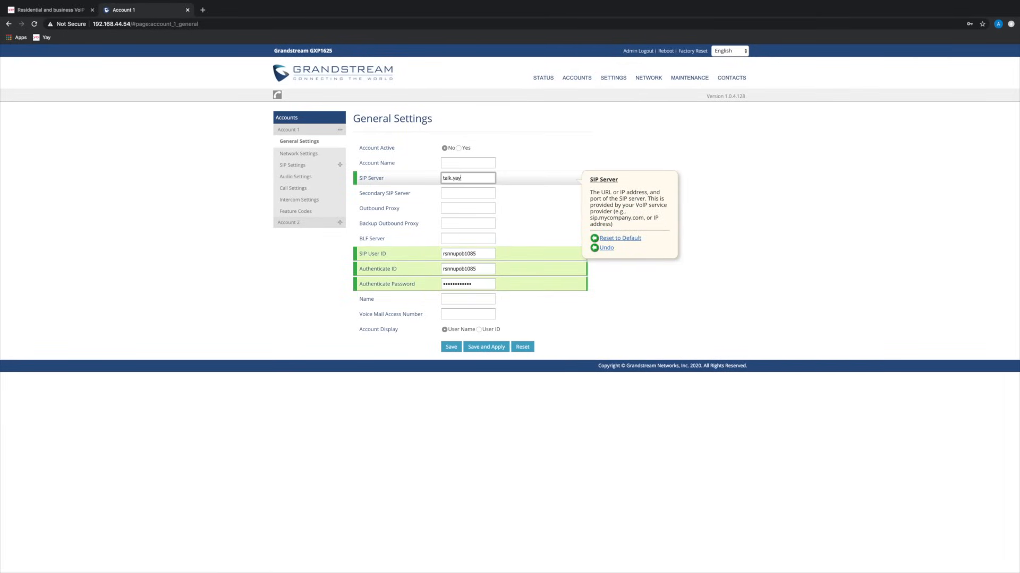
{"action": "left_click", "coordinate": [467, 163]}
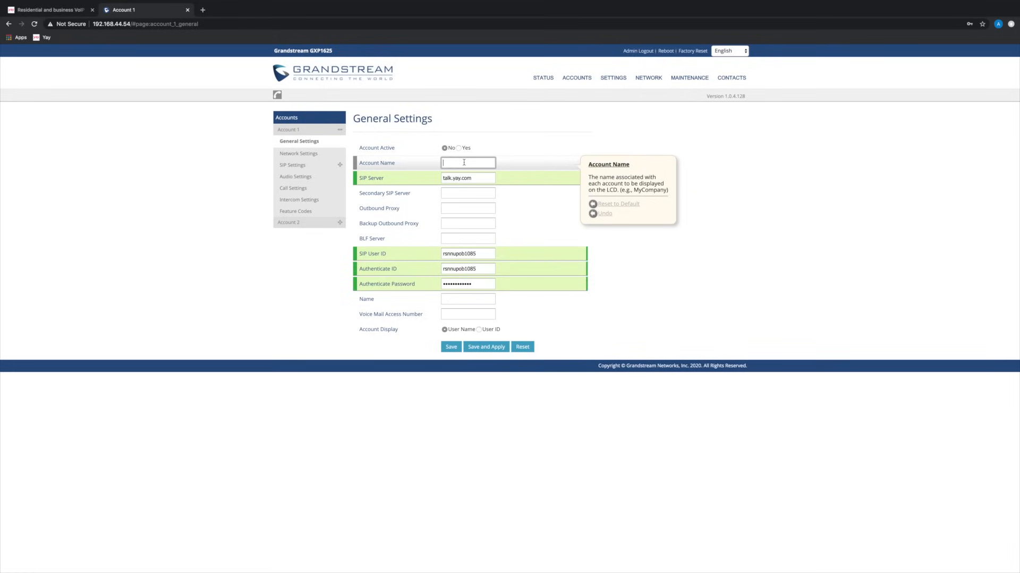
{"action": "type", "text": "CEO"}
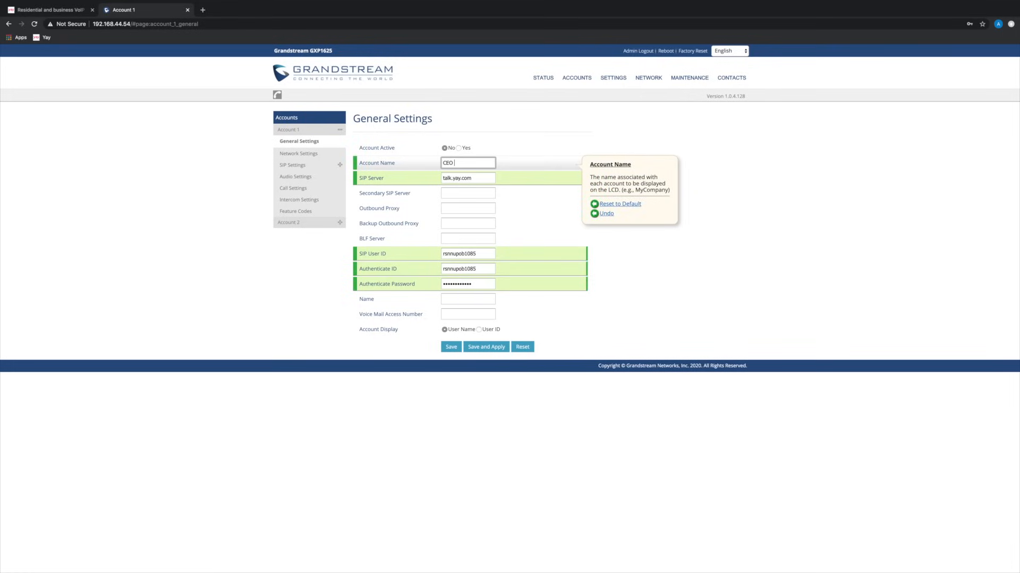
{"action": "type", "text": "Deskpho"}
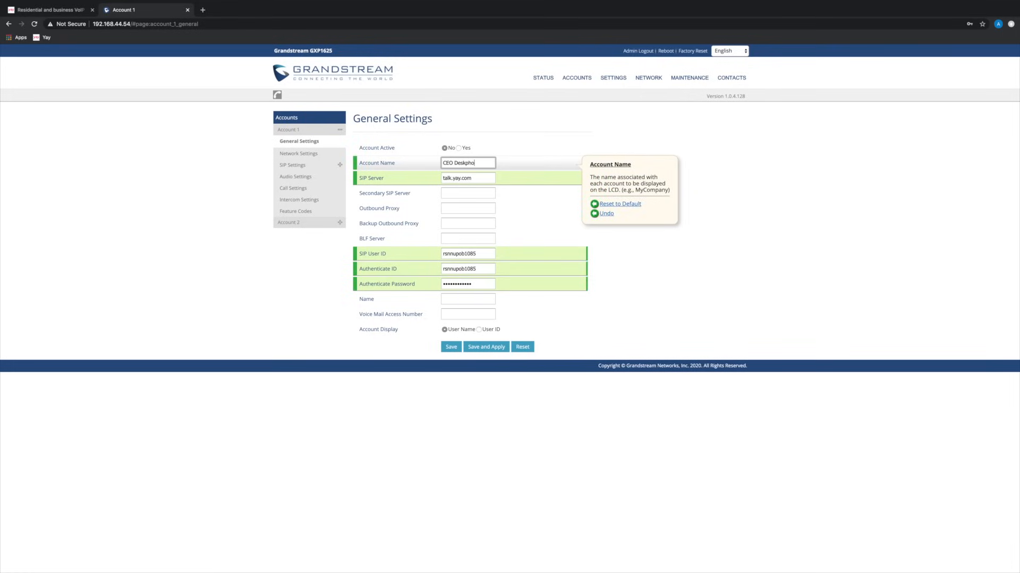
{"action": "left_click", "coordinate": [468, 298]}
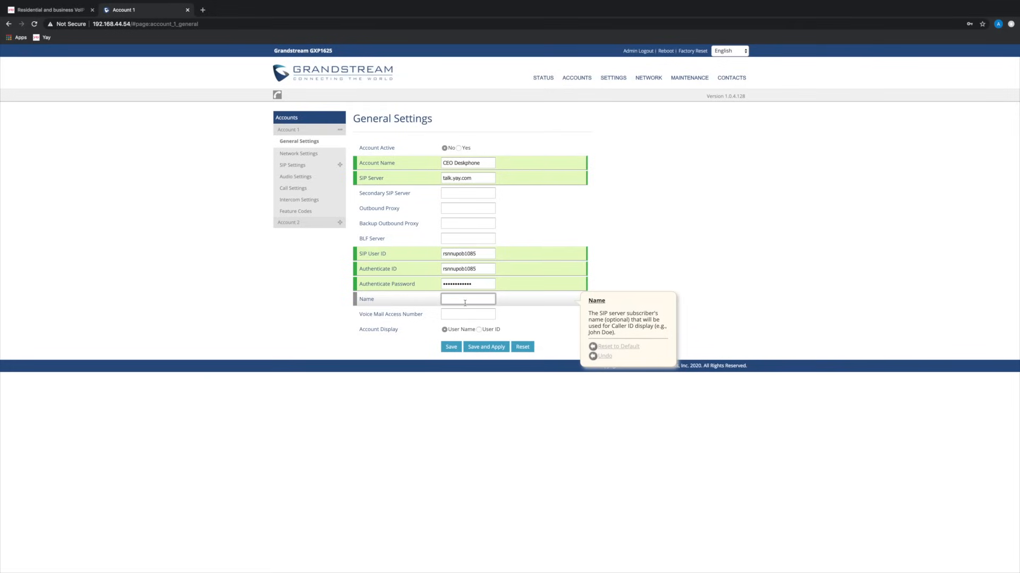
{"action": "type", "text": "CEO Deskphone"}
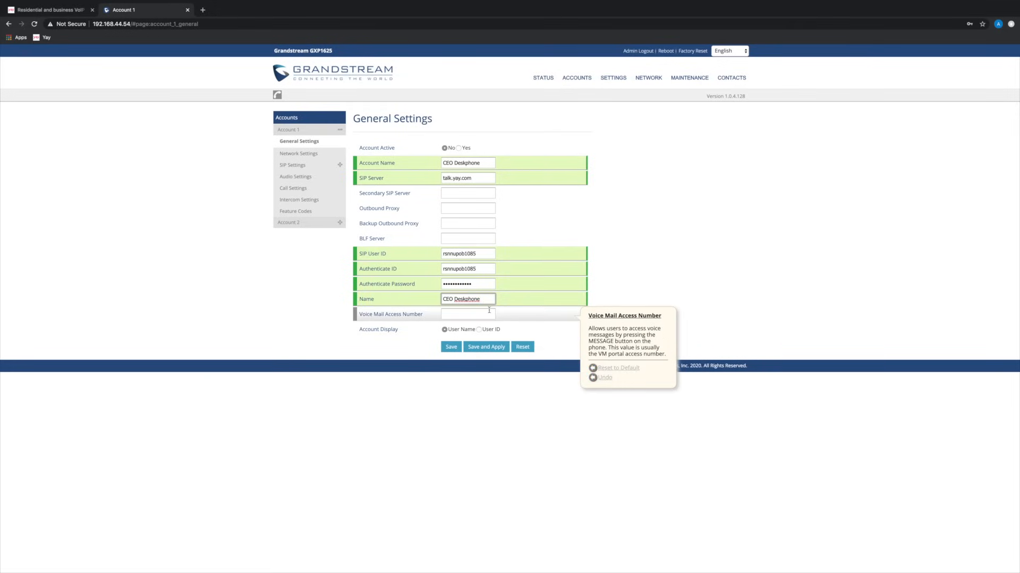
Set Account Active to Yes, then save and apply Account 1's configuration.
{"action": "left_click", "coordinate": [459, 147]}
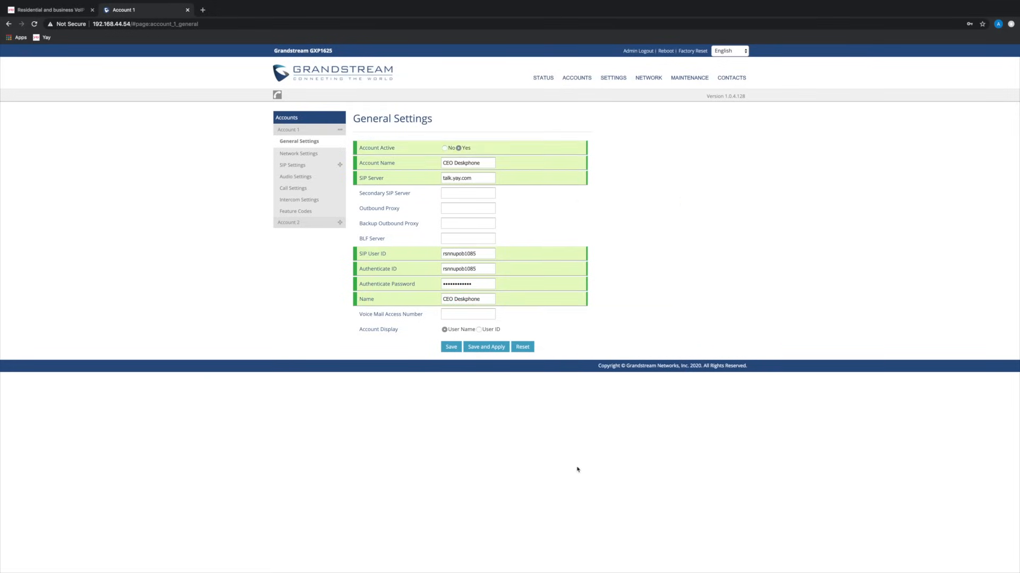
{"action": "left_click", "coordinate": [486, 346]}
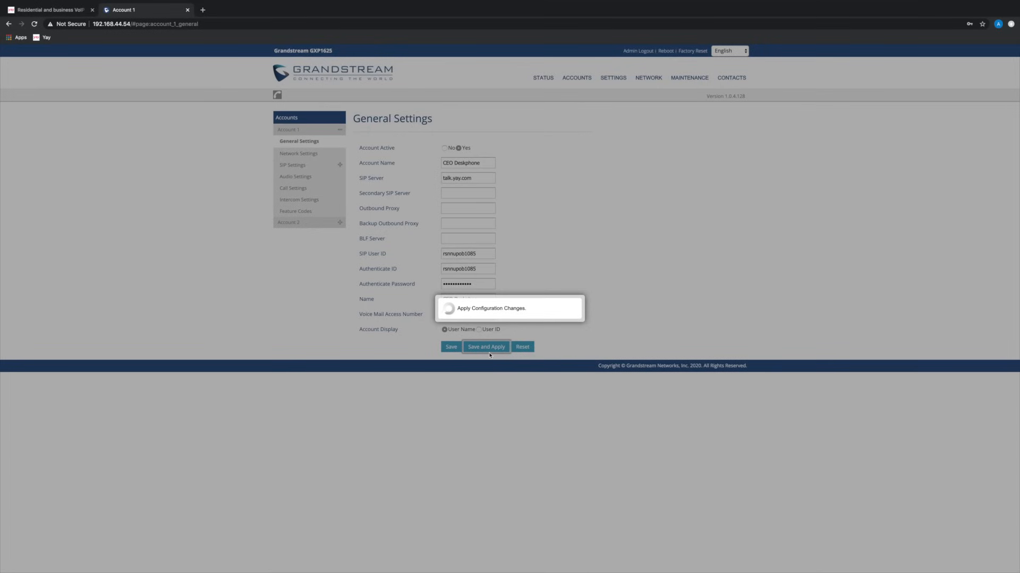
{"action": "left_click", "coordinate": [485, 346]}
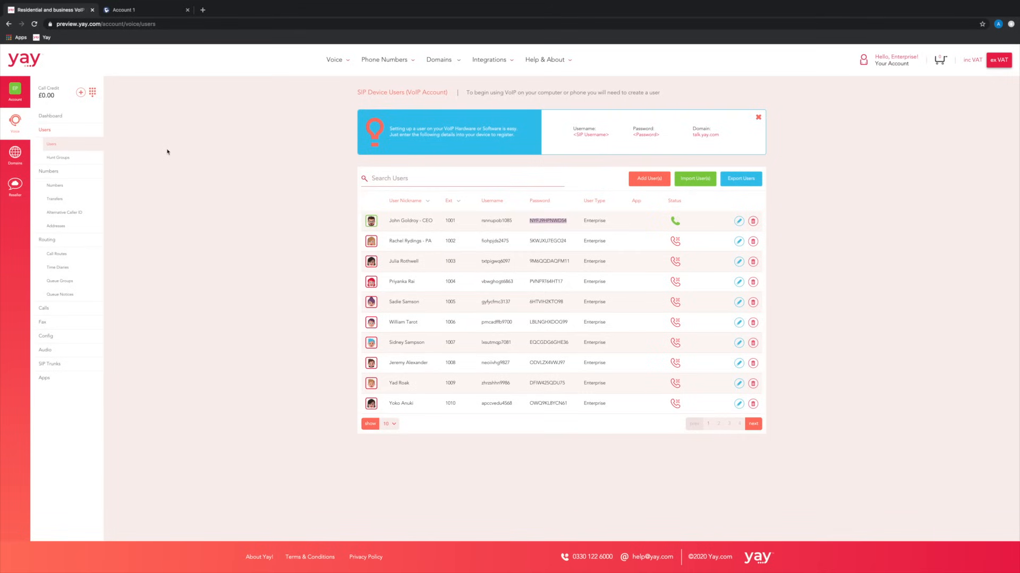
{"action": "mouse_move", "coordinate": [615, 241]}
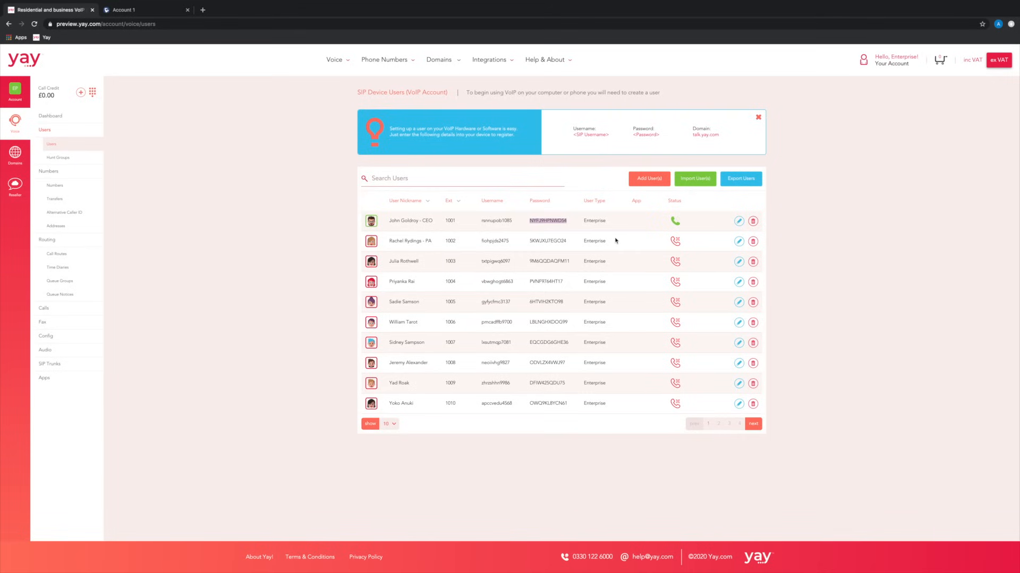
{"action": "mouse_move", "coordinate": [684, 222]}
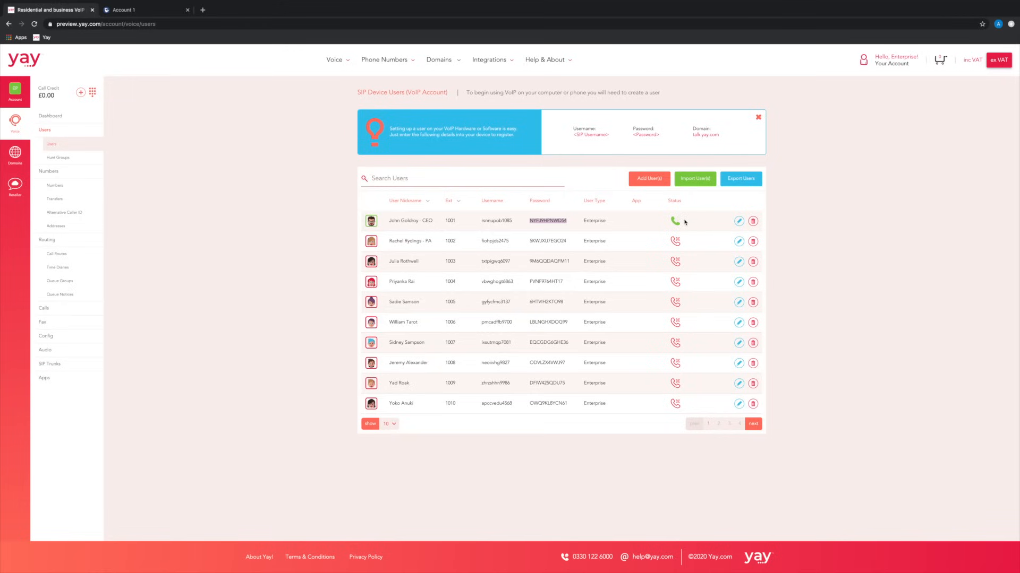
{"action": "mouse_move", "coordinate": [682, 221]}
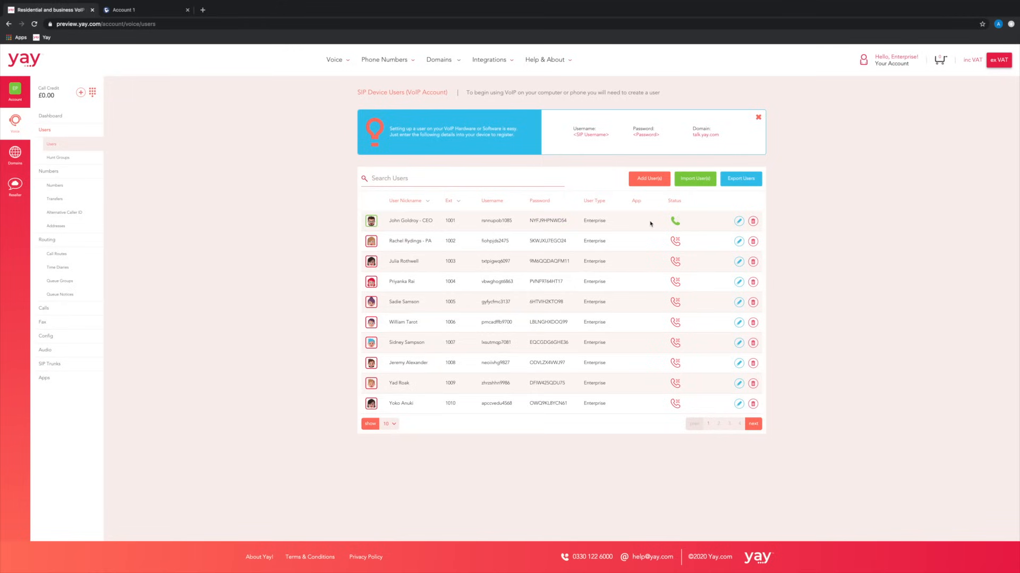
{"action": "mouse_move", "coordinate": [56, 254]}
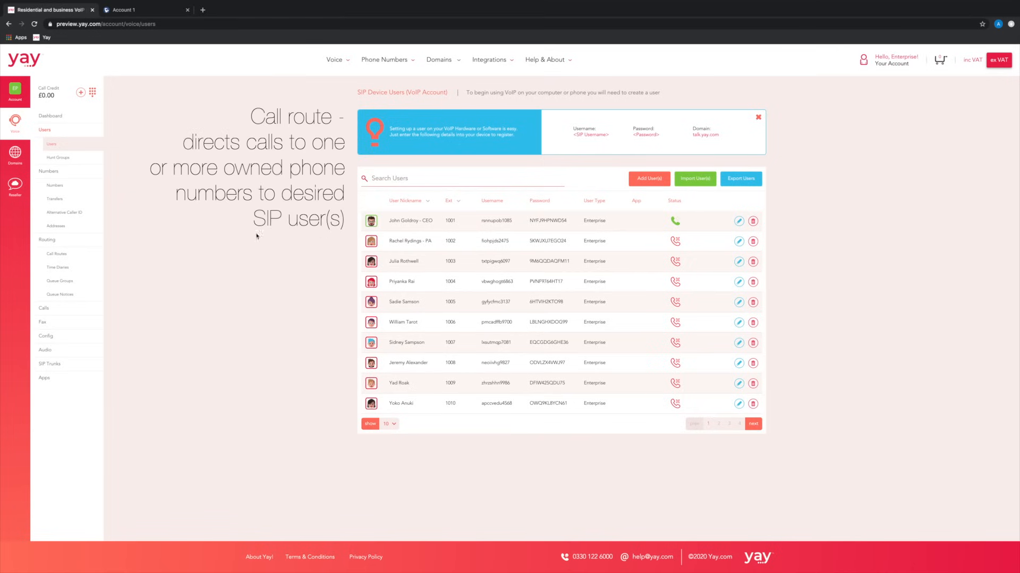
{"action": "mouse_move", "coordinate": [56, 254]}
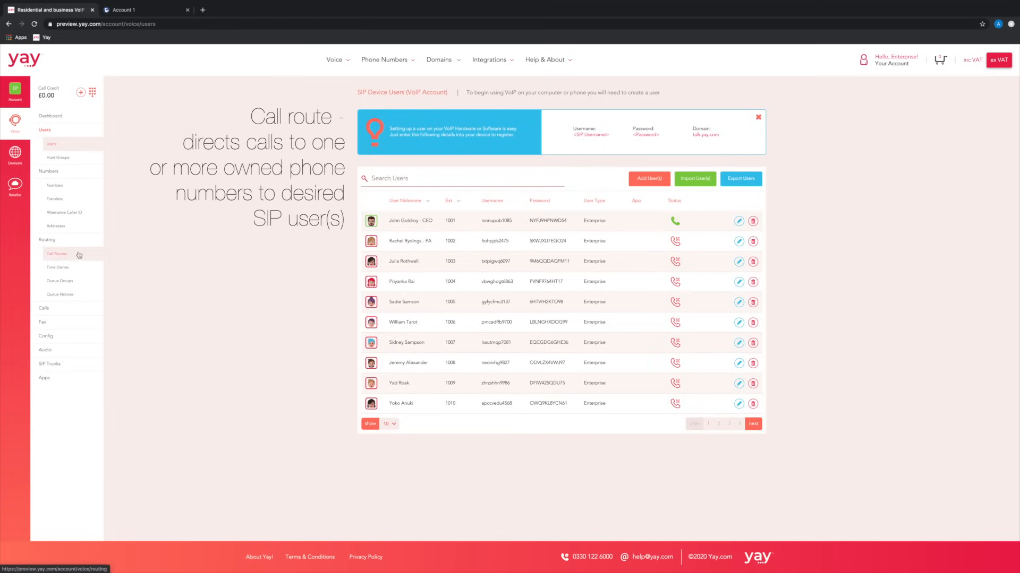
{"action": "mouse_move", "coordinate": [162, 273]}
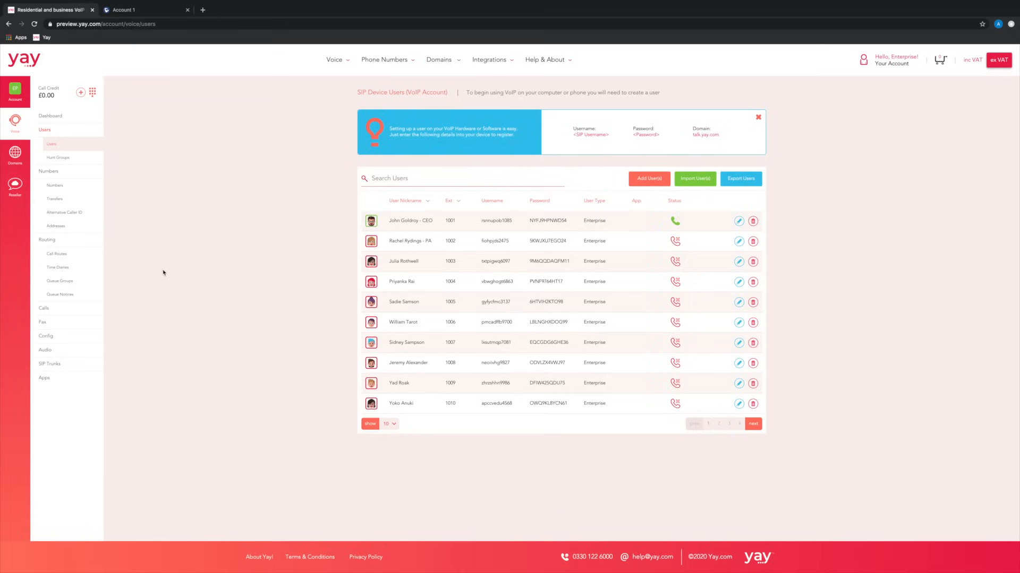
Open First Call Route under Routing > Call Routes and review it sends calls to the CEO, extension 1001.
{"action": "left_click", "coordinate": [56, 254]}
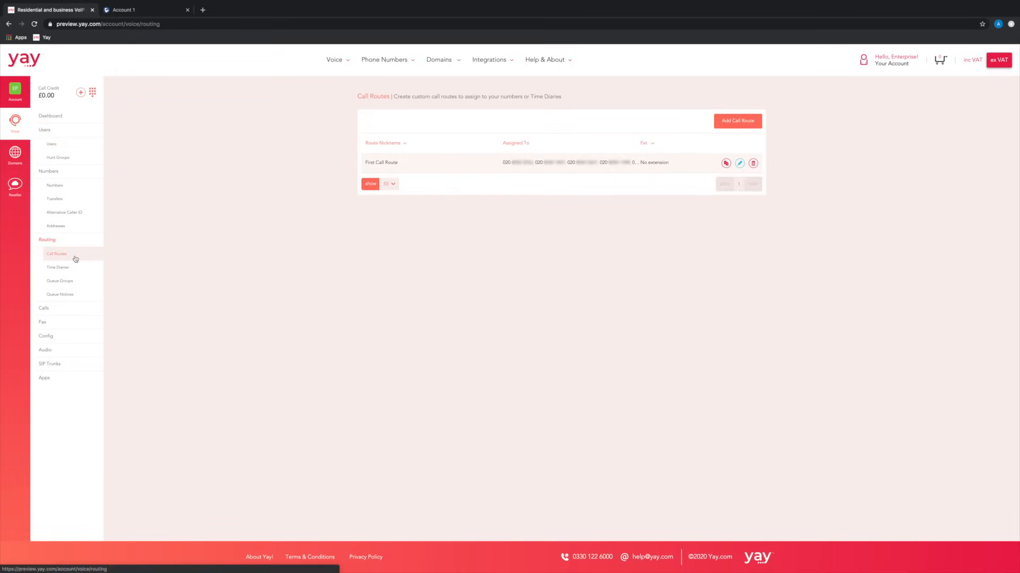
{"action": "left_click", "coordinate": [739, 162]}
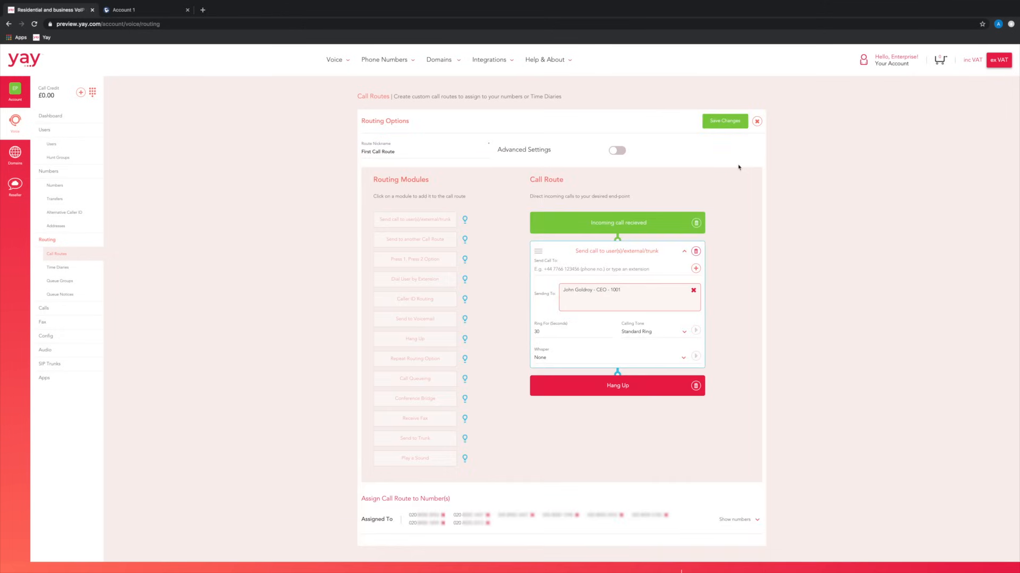
{"action": "mouse_move", "coordinate": [616, 239]}
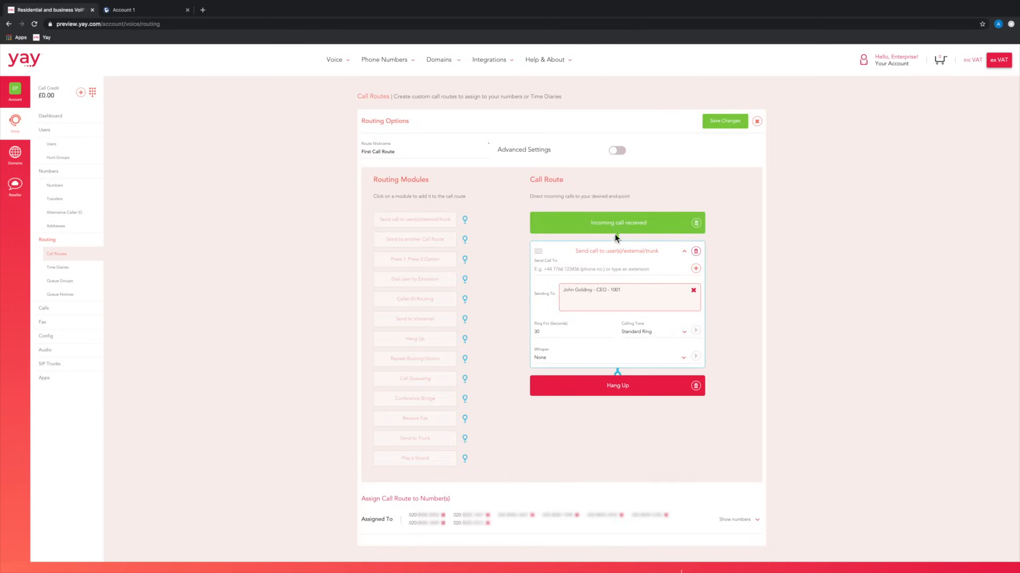
{"action": "mouse_move", "coordinate": [651, 299]}
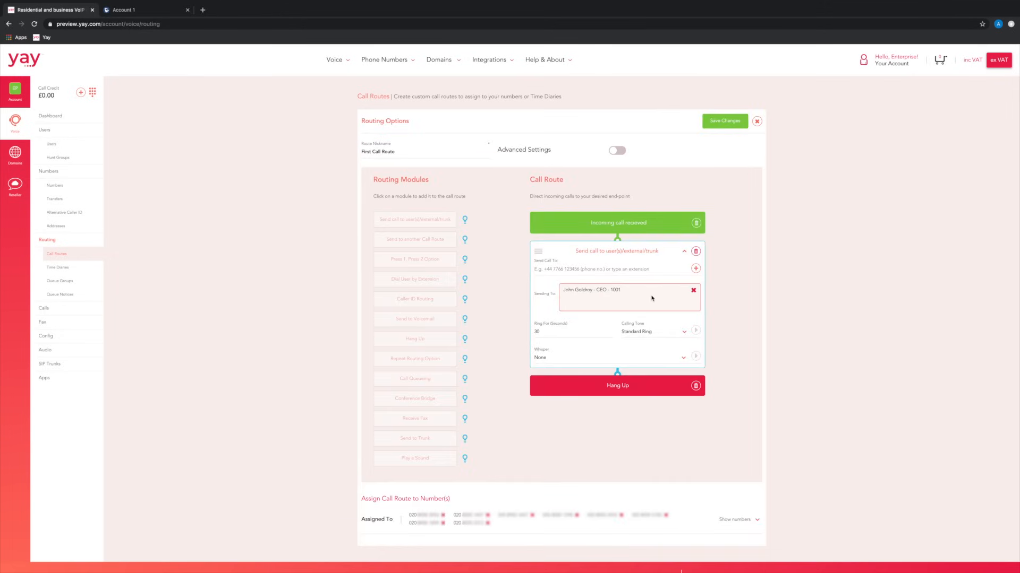
{"action": "scroll", "scroll_direction": "down", "scroll_amount": 3}
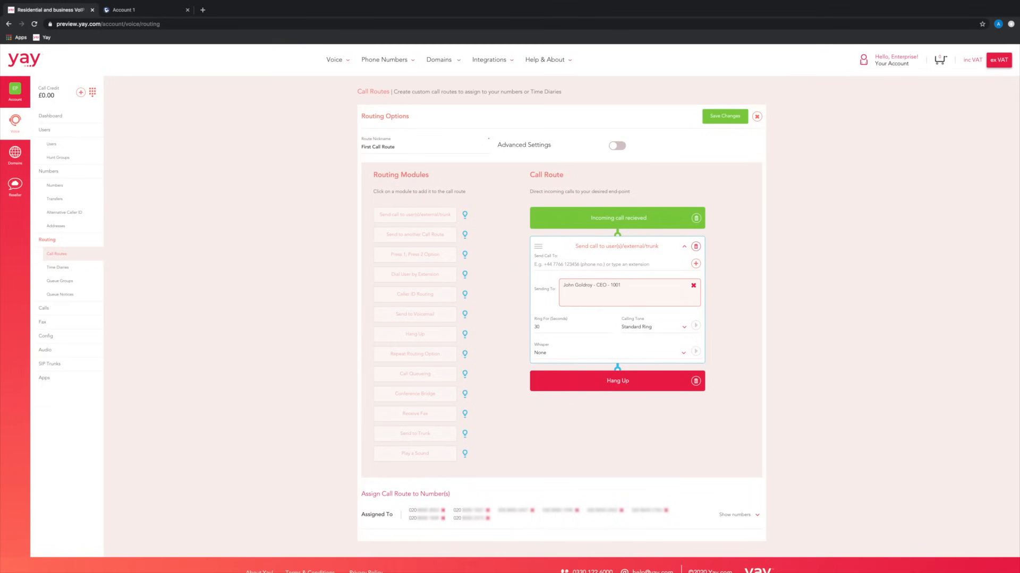
{"action": "scroll", "scroll_direction": "down", "scroll_amount": 3}
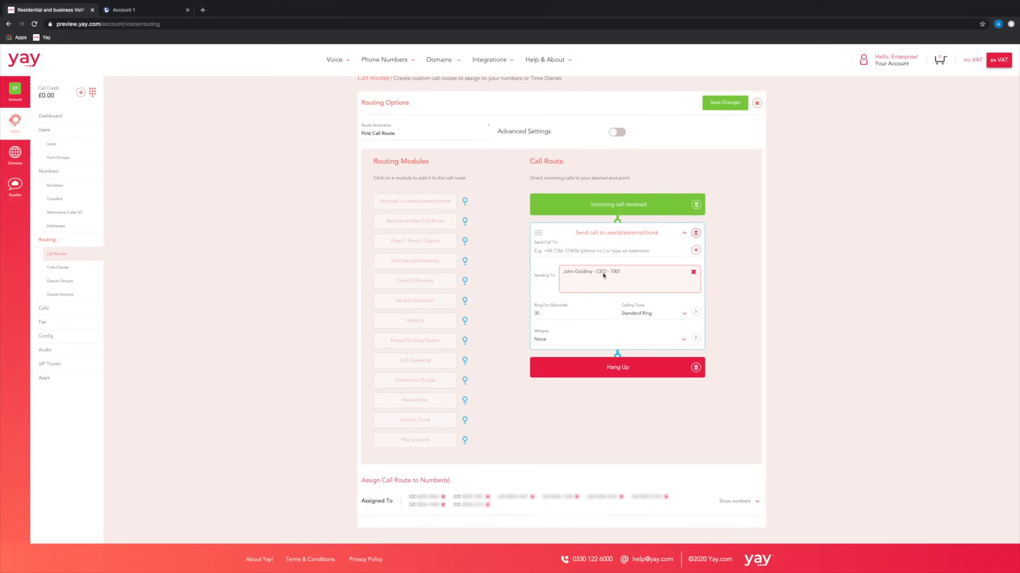
{"action": "mouse_move", "coordinate": [475, 520]}
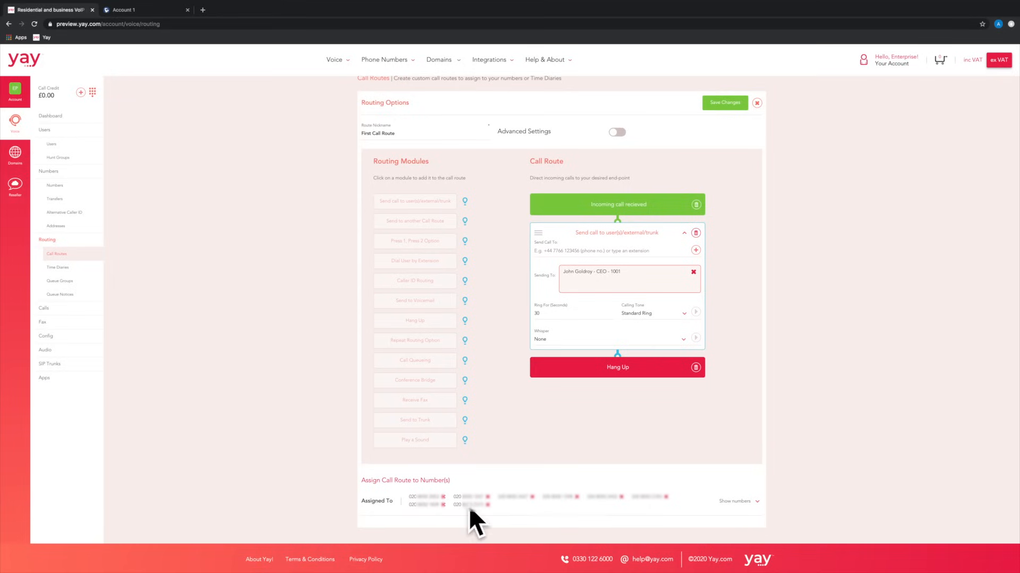